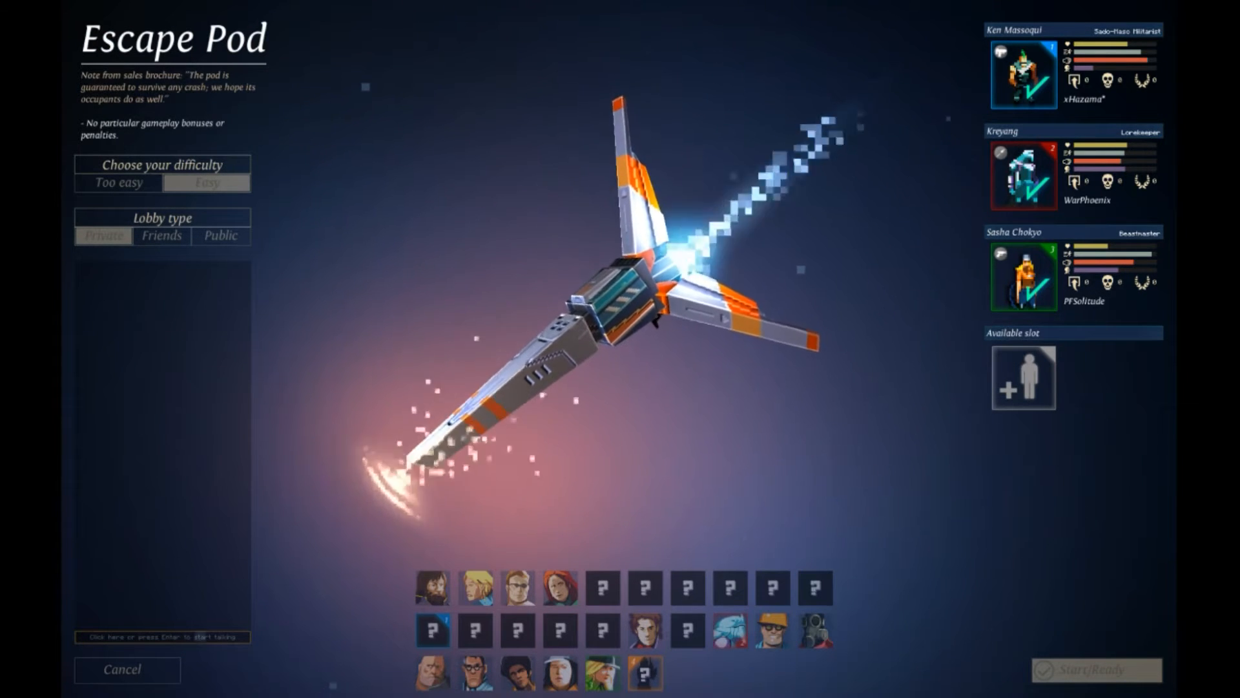
# Step: Explore floor 1 around the crystal room and bring up Sasha Chokyo's hero details
pyautogui.click(1096, 670)
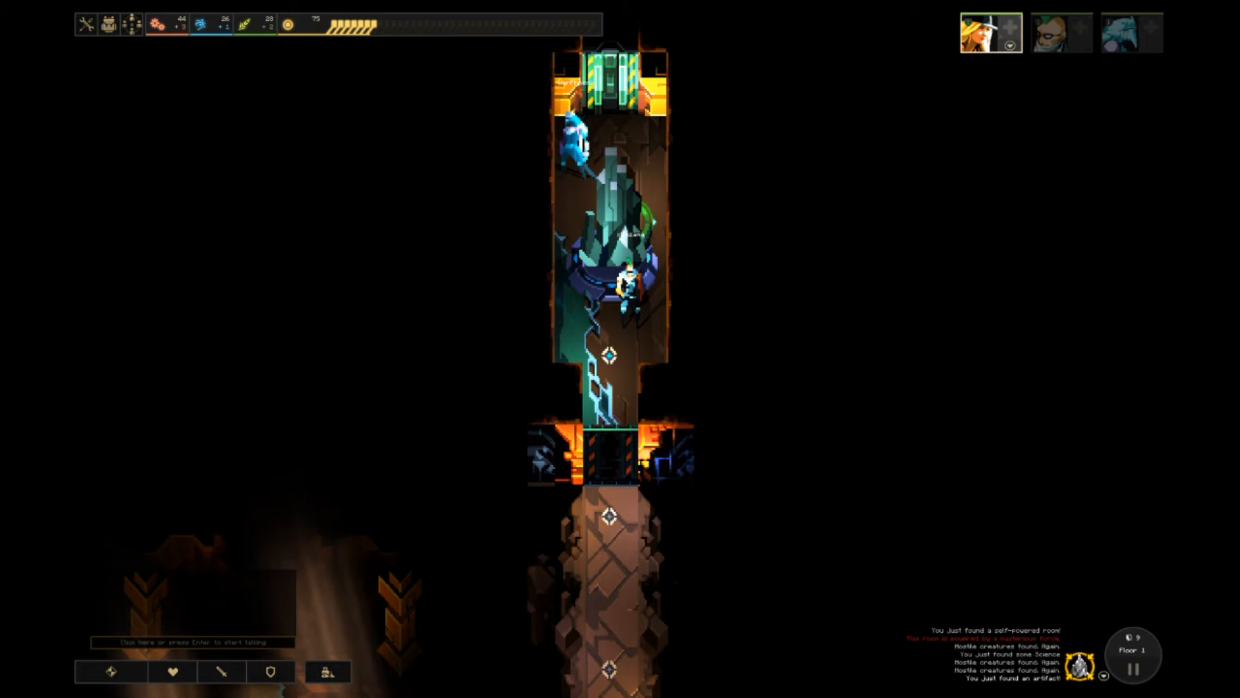
pyautogui.moveTo(247, 24)
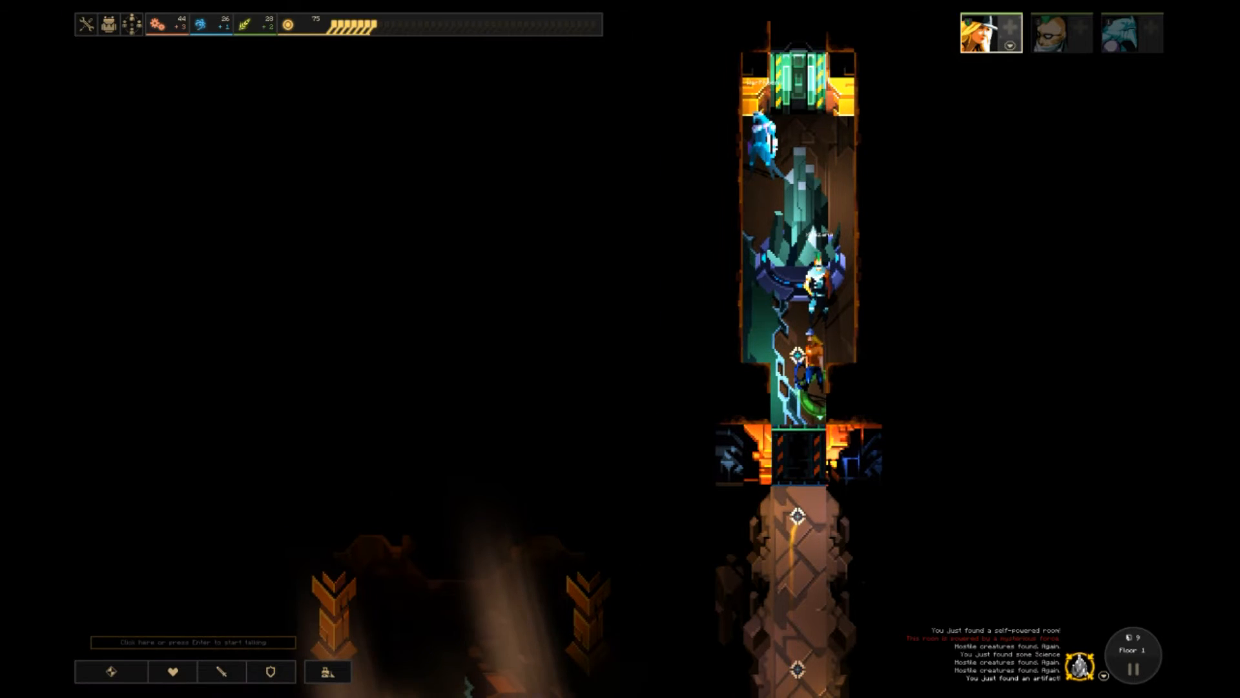
pyautogui.moveTo(194, 22)
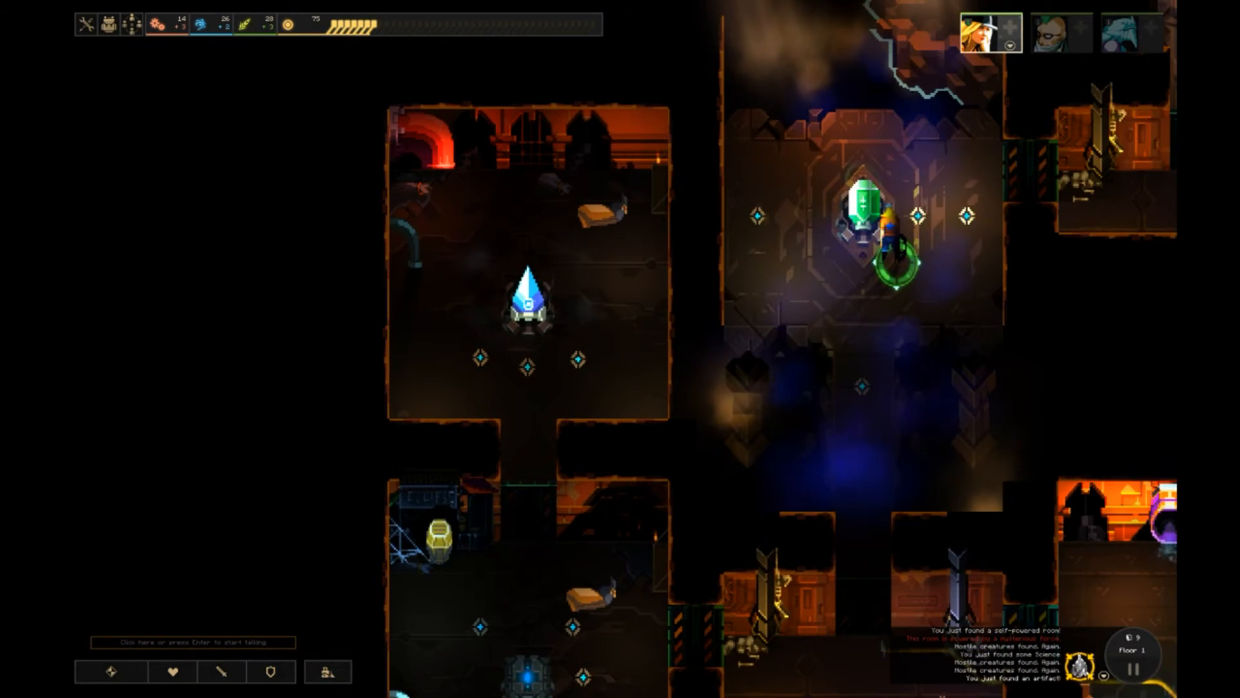
pyautogui.click(110, 672)
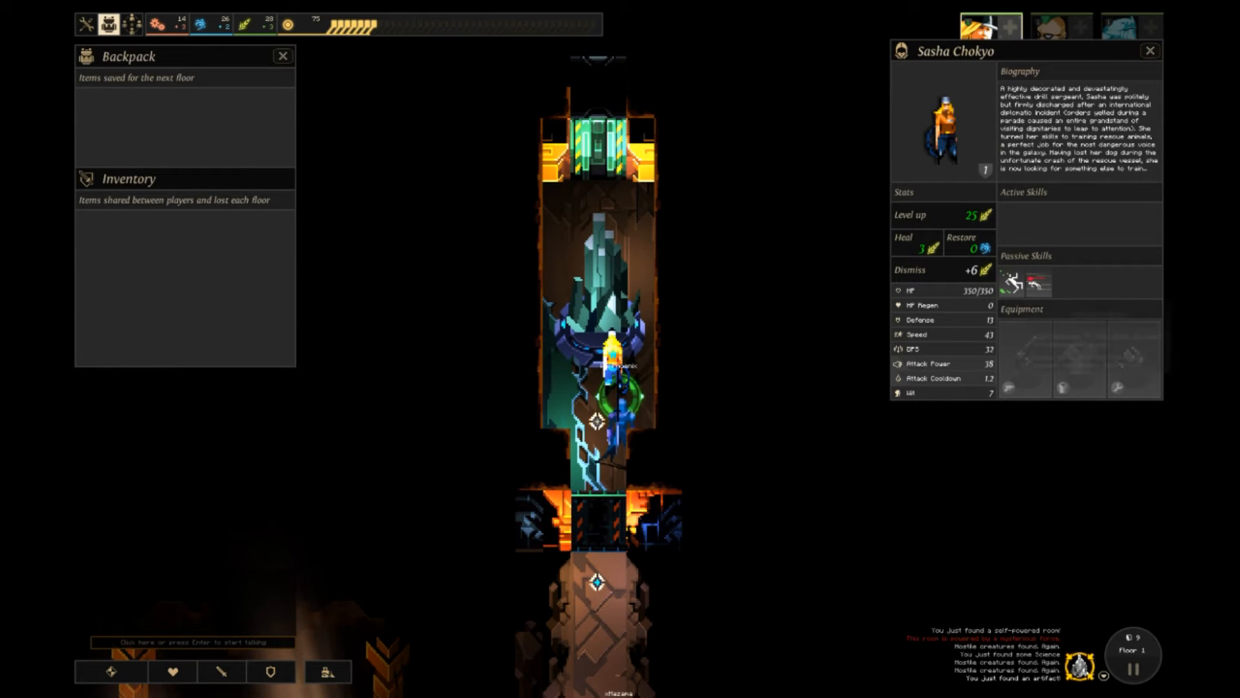
pyautogui.moveTo(1055, 279)
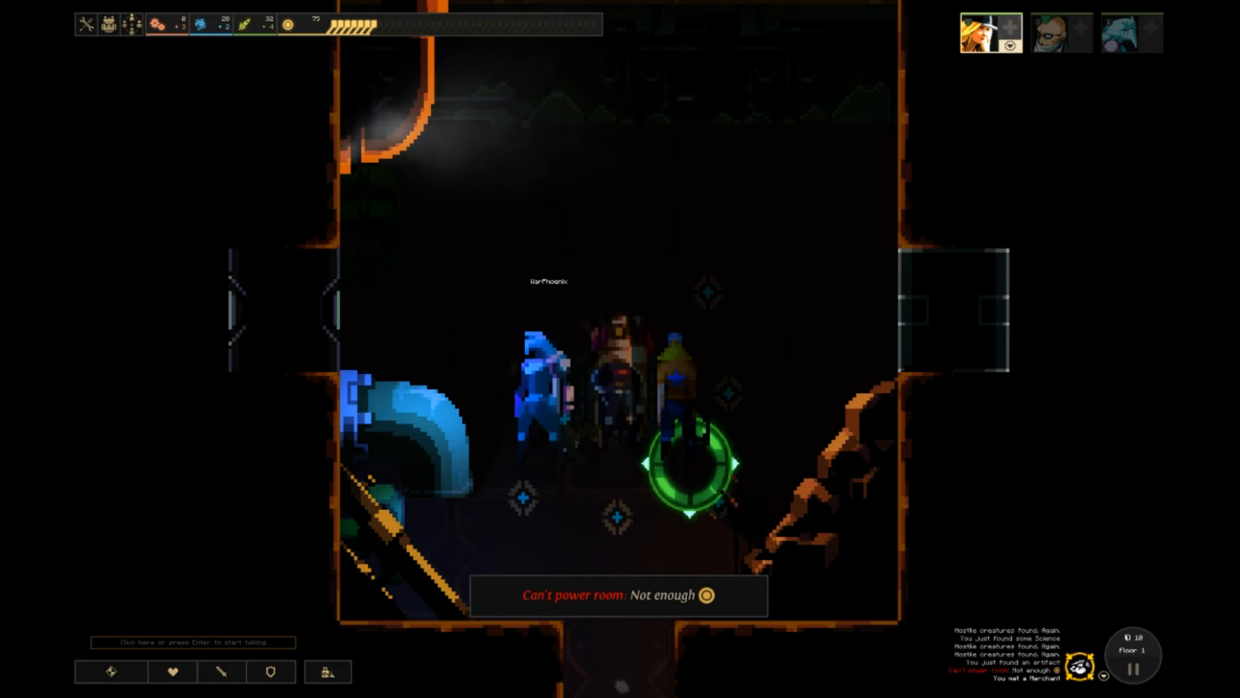
# Step: Attempt to power the dark room, which fails for lack of dust
pyautogui.click(989, 31)
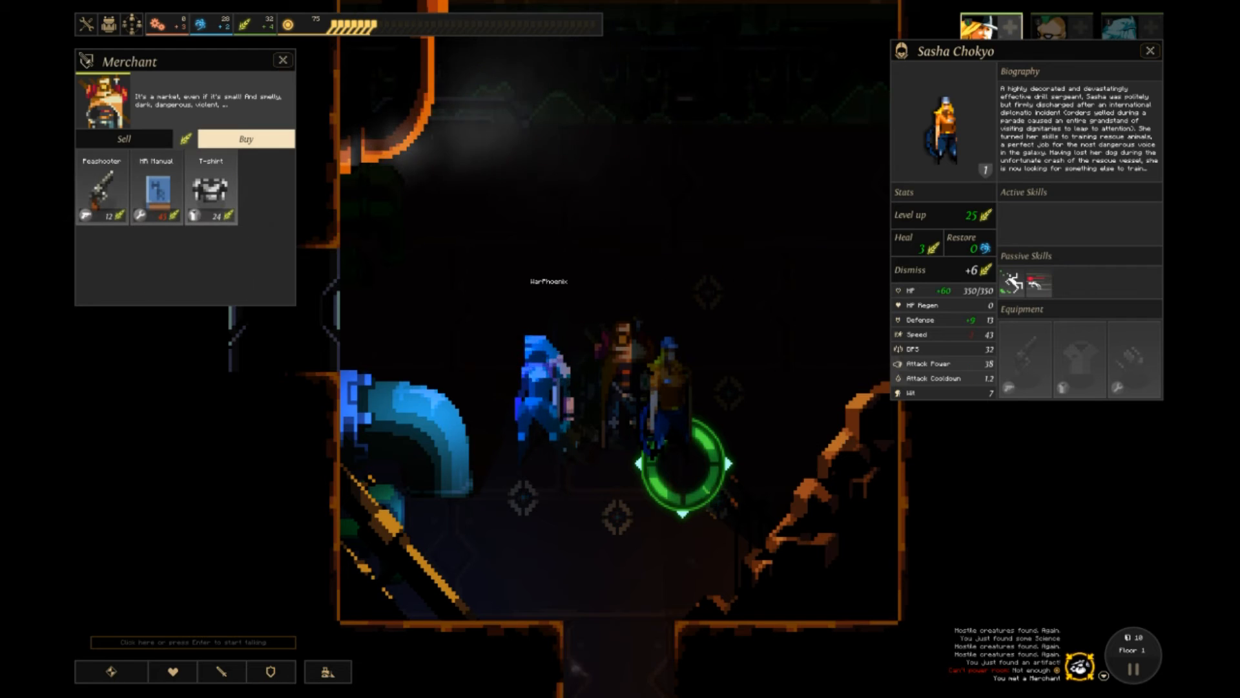
pyautogui.moveTo(210, 188)
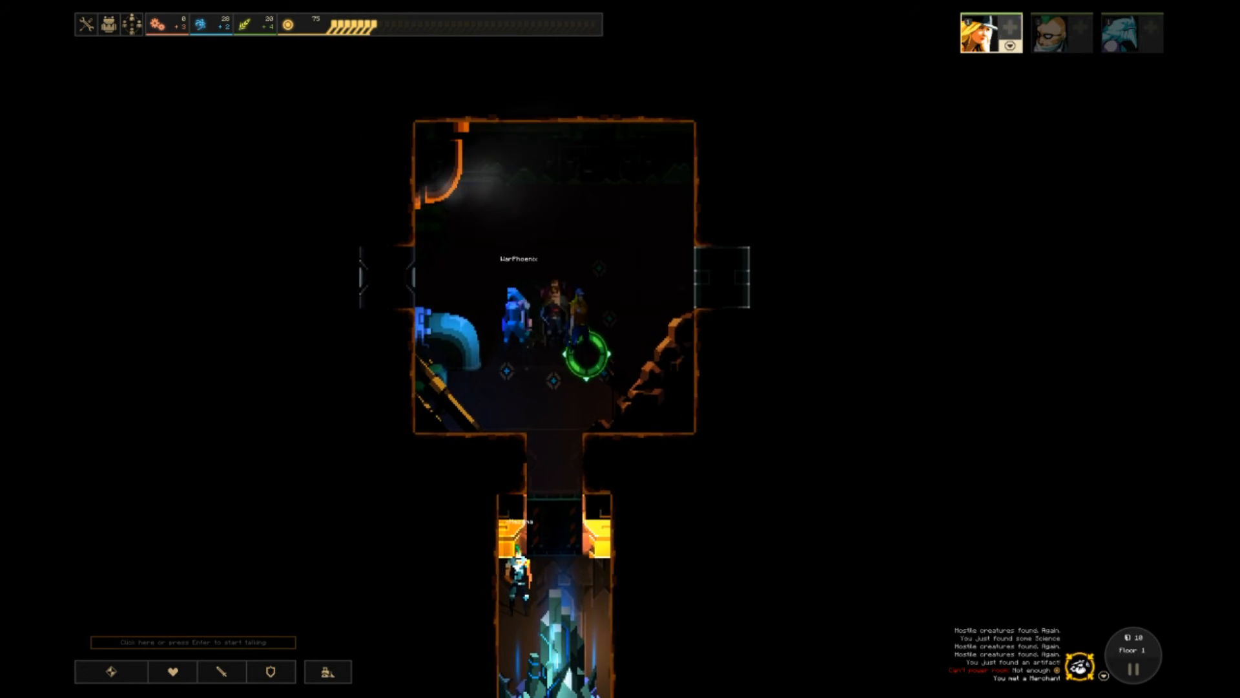
# Step: Bring up Sasha Chokyo's details alongside the backpack holding the Peashooter
pyautogui.click(223, 670)
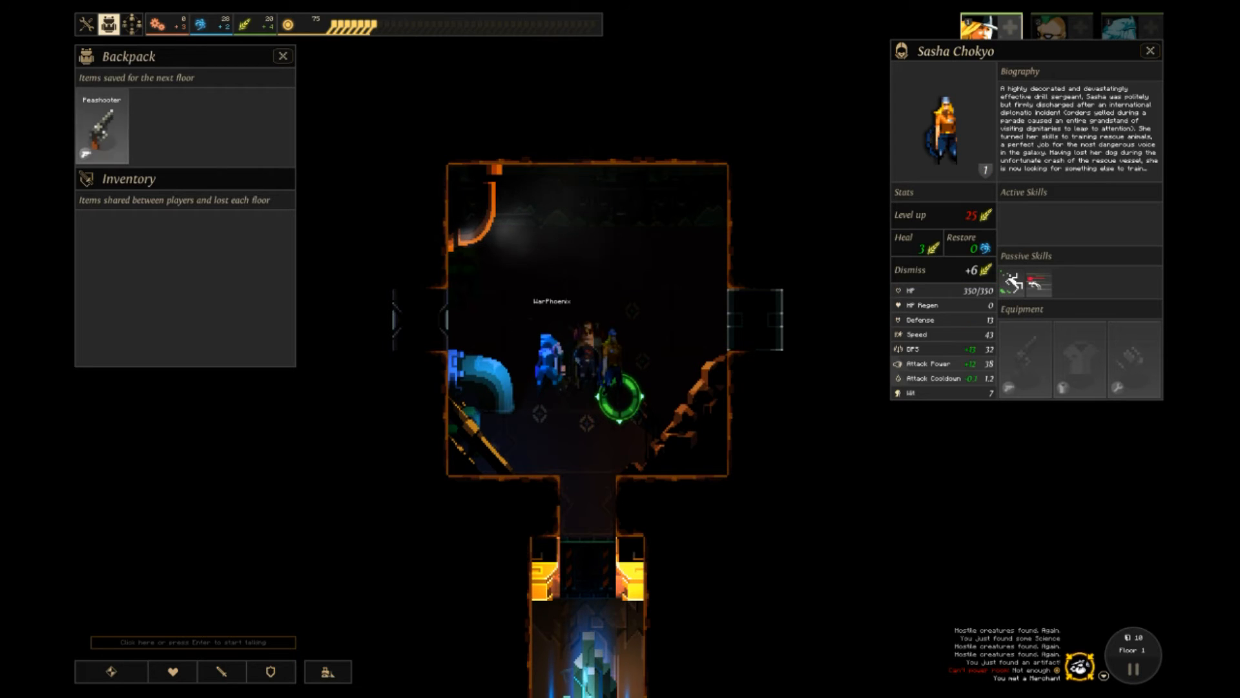
# Step: Equip the Peashooter on Sasha Chokyo, raising DPS to 45 and attack power to 50, and close the backpack
pyautogui.moveTo(103, 126); pyautogui.dragTo(1026, 360)
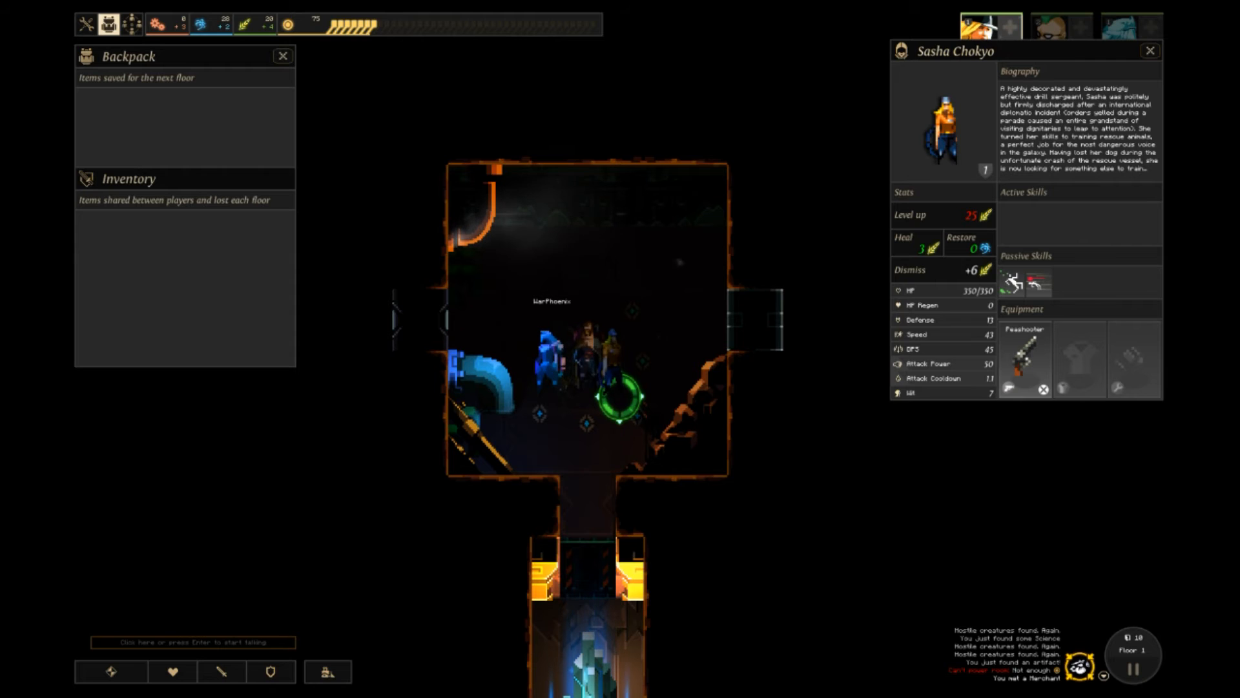
pyautogui.click(282, 55)
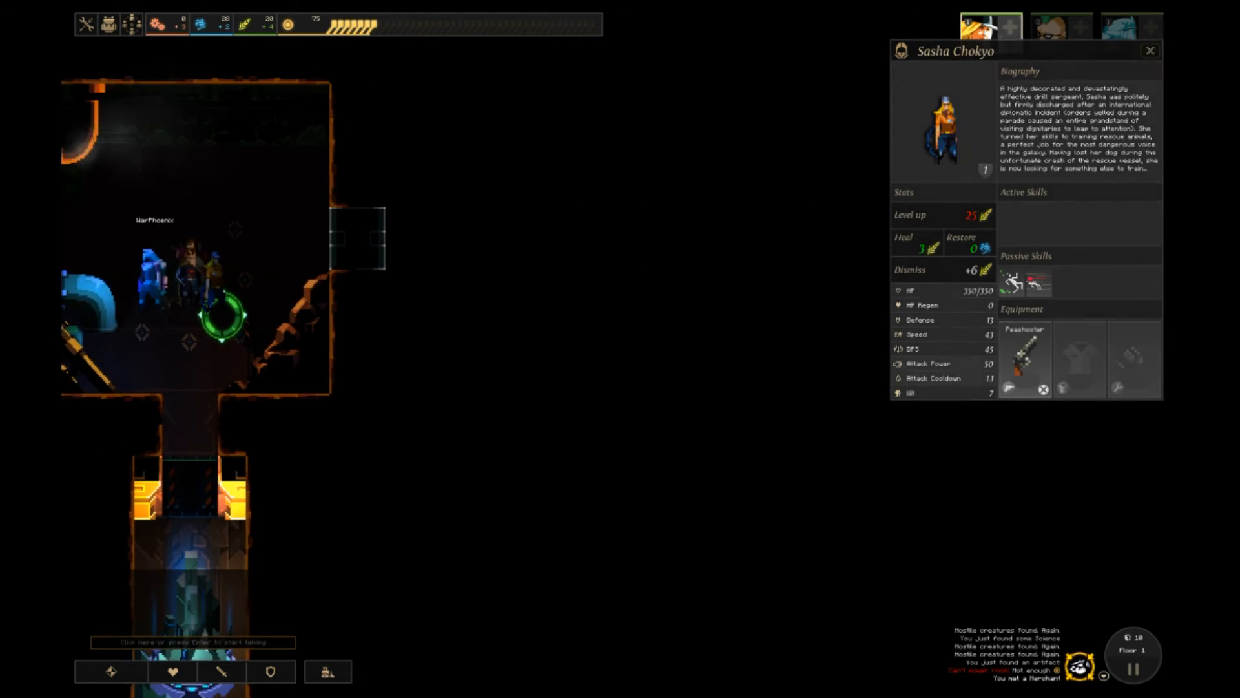
pyautogui.click(1150, 50)
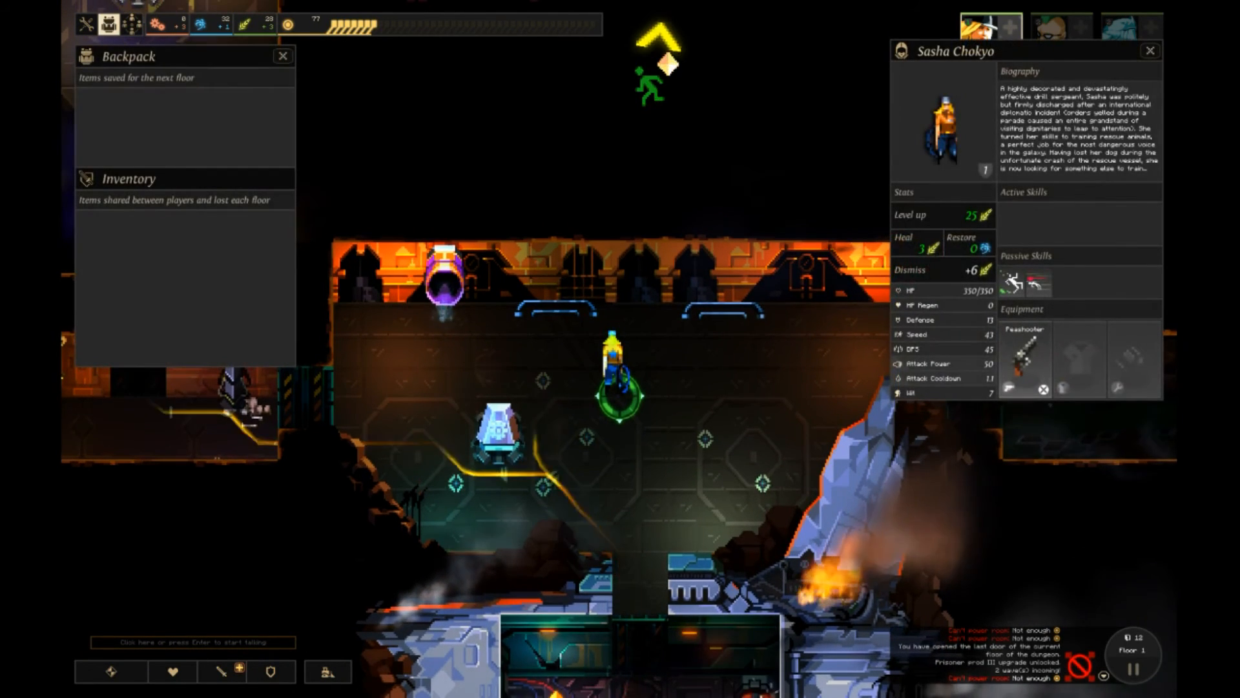
pyautogui.moveTo(1025, 359)
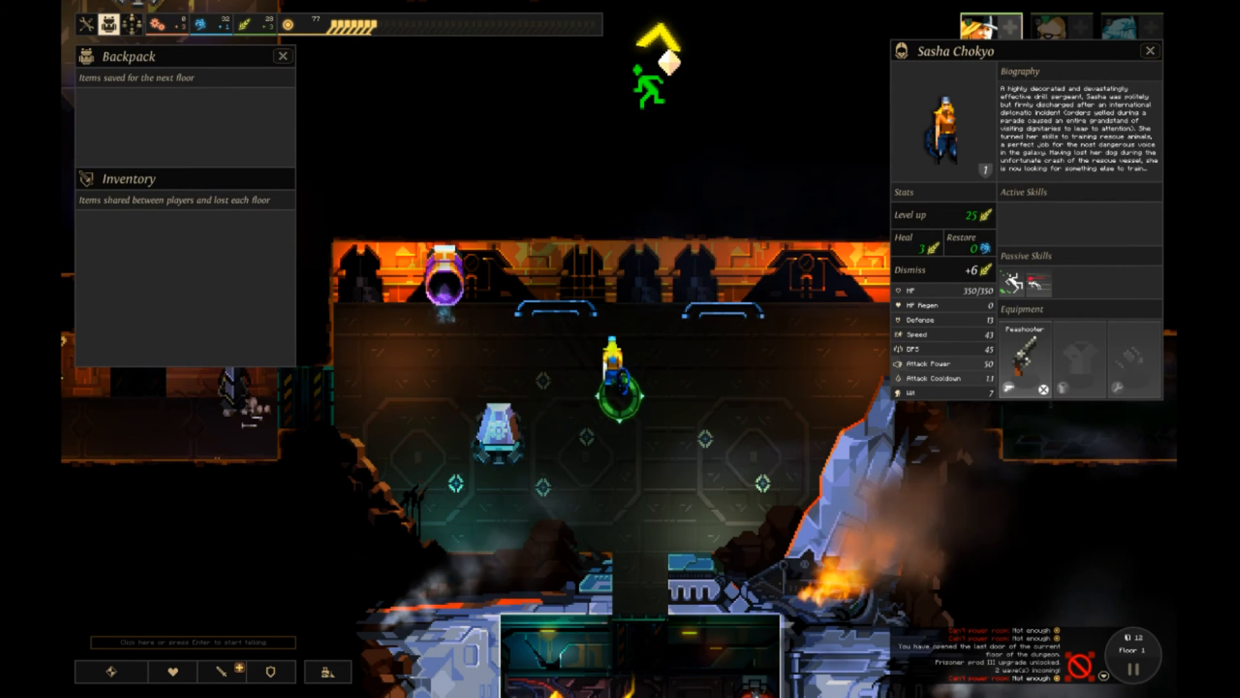
pyautogui.moveTo(916, 336)
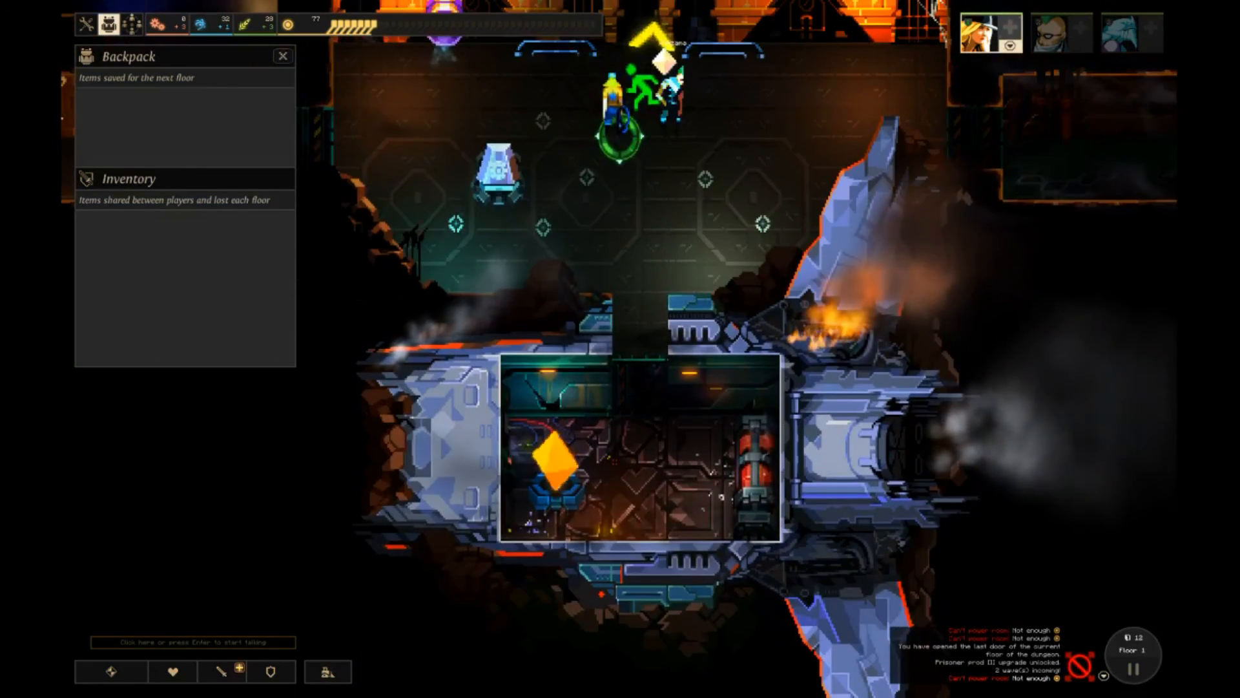
# Step: Close the hero's character panel to bring the crashed ship with the crystal back into view
pyautogui.click(282, 57)
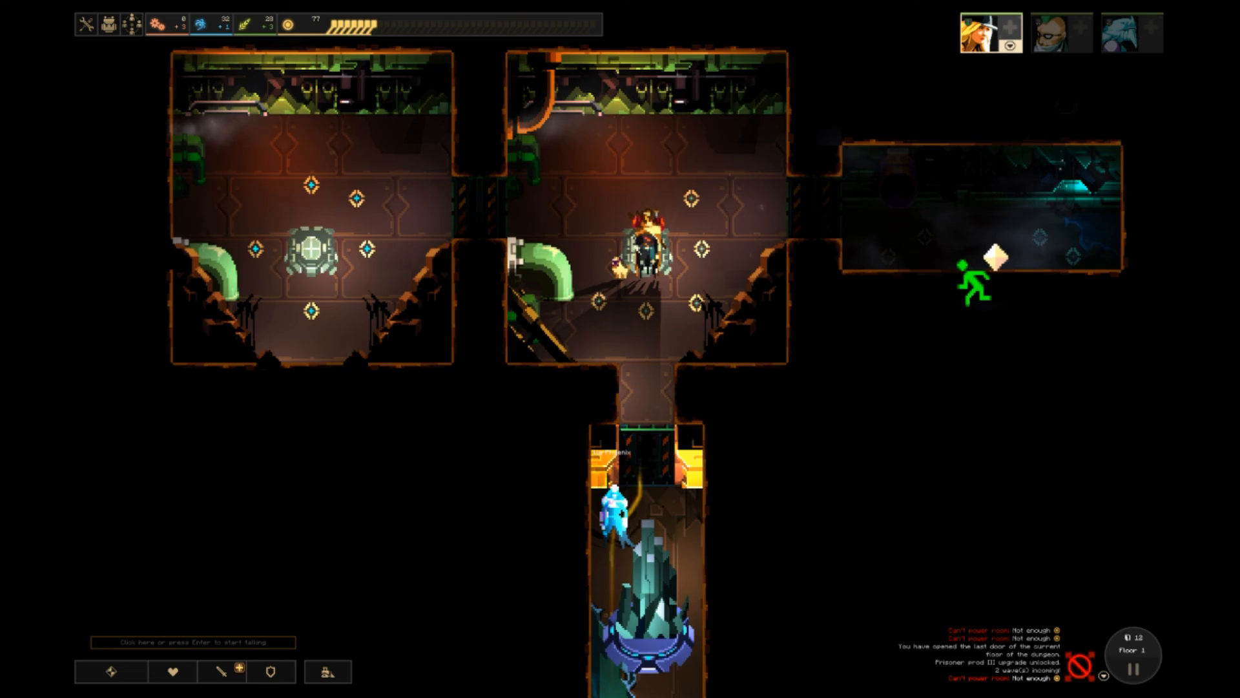
# Step: Pan the map to the corridor where a hero is hauling the crystal
pyautogui.scroll(-3)
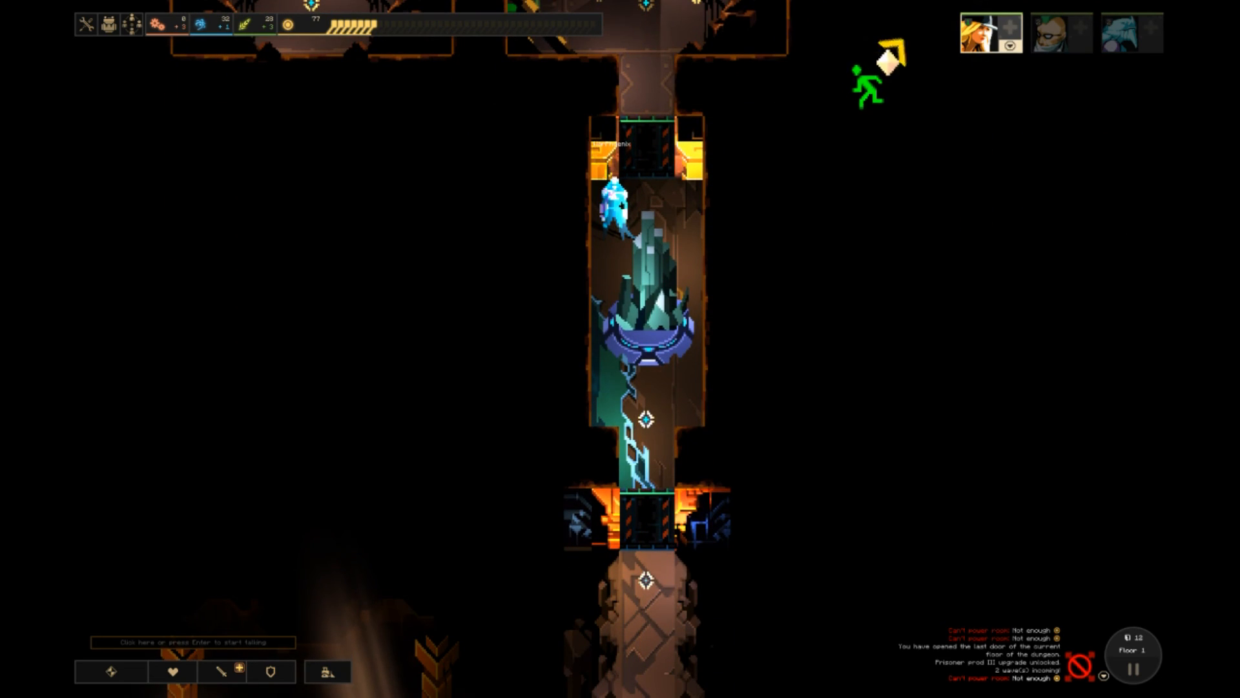